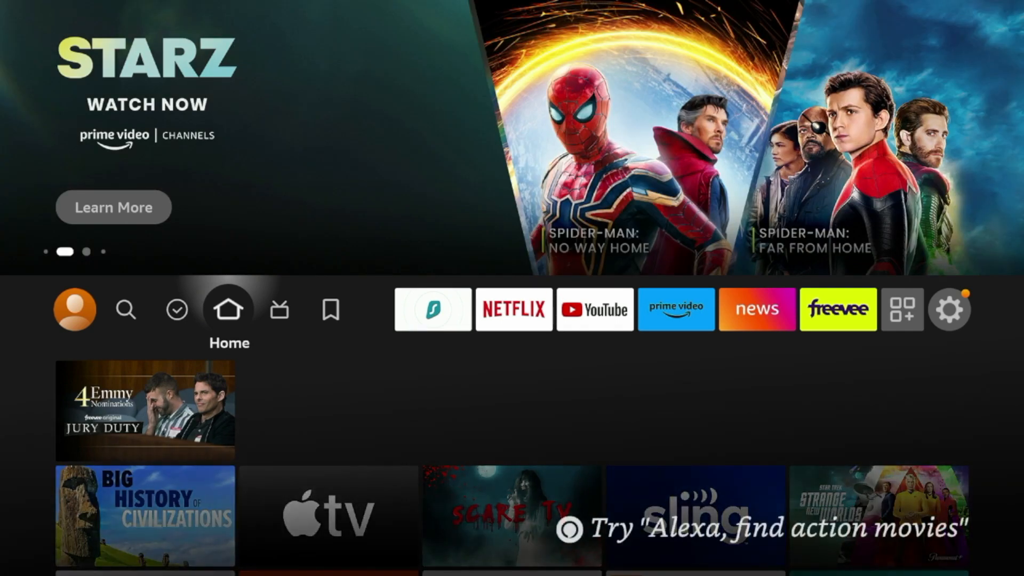
# Navigate from the home app row into Settings and the My Fire TV menu toward Restart
pyautogui.click(331, 312)
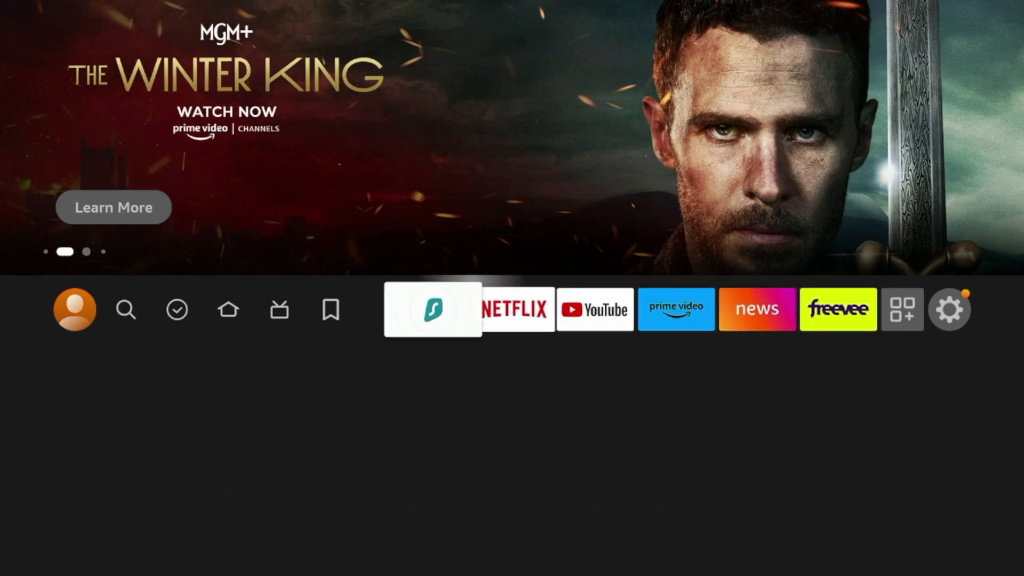
pyautogui.click(228, 309)
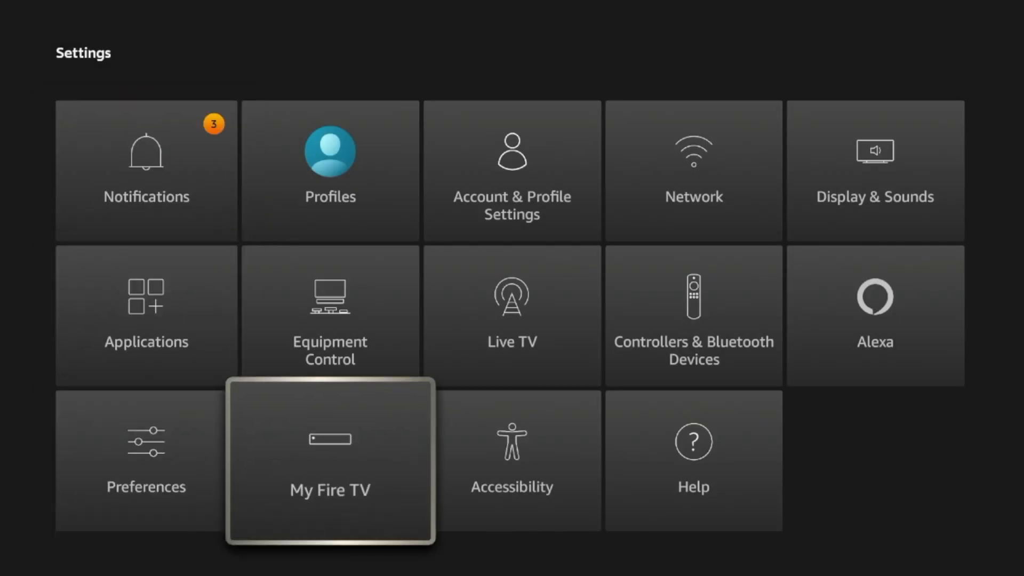
pyautogui.click(328, 469)
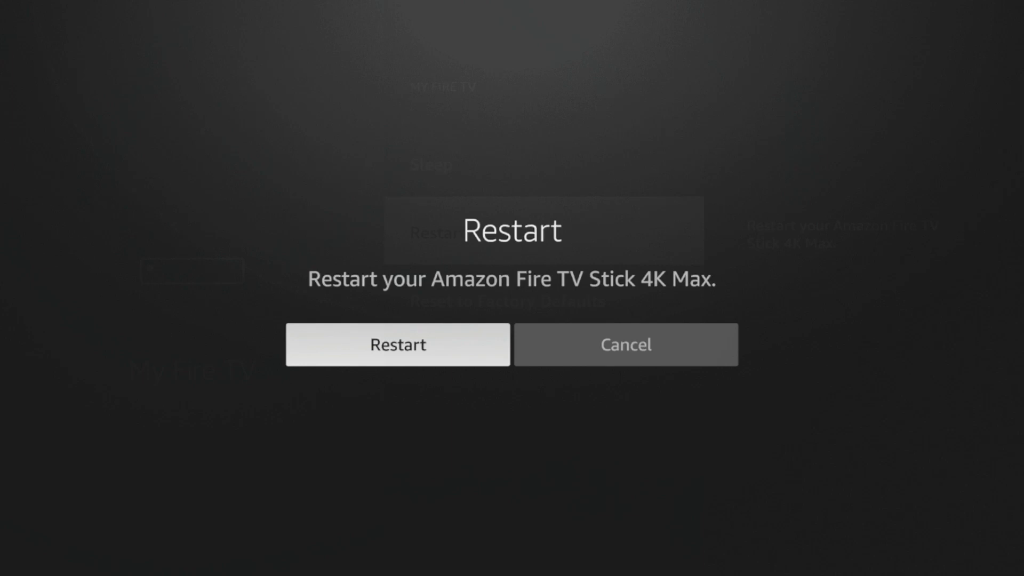
# Confirm the Fire TV Stick restart and return to the home screen after reboot
pyautogui.click(397, 344)
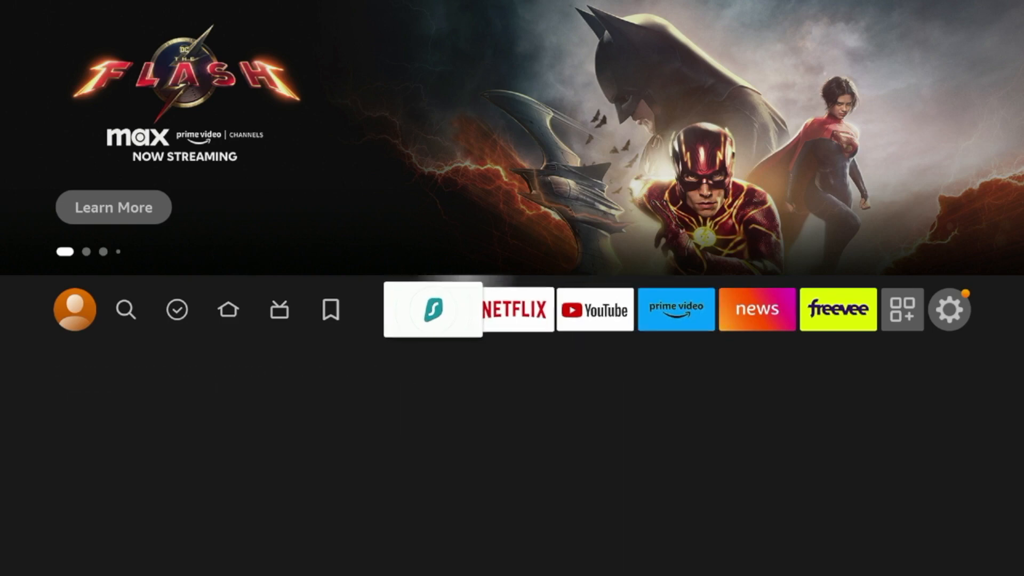
pyautogui.click(228, 309)
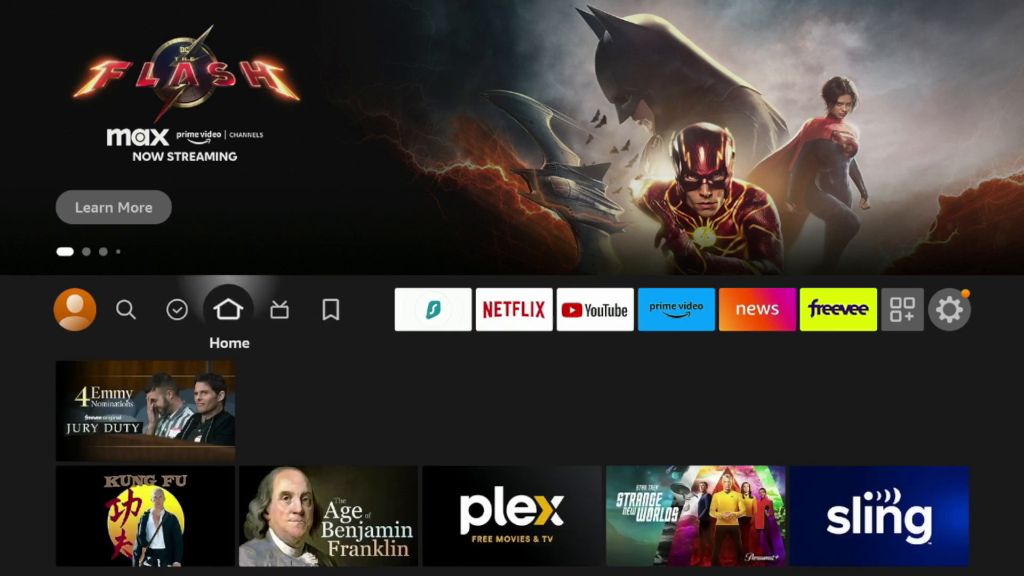
pyautogui.click(279, 324)
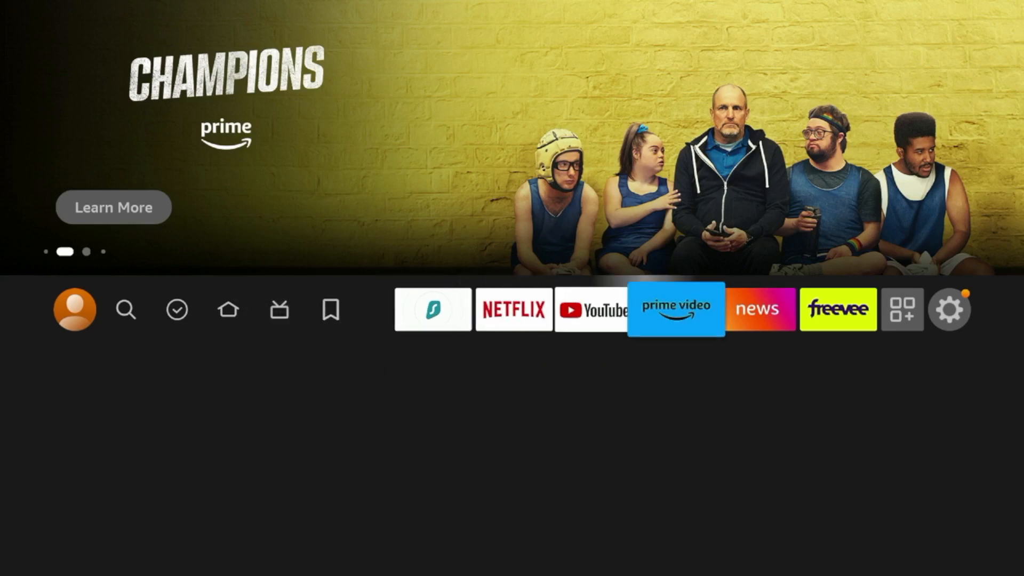
pyautogui.click(951, 309)
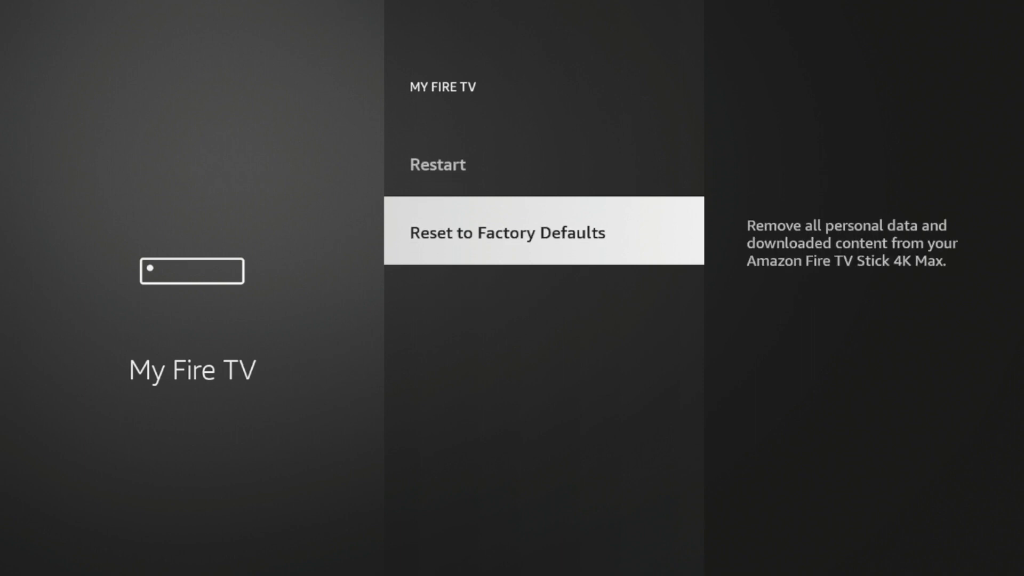
# Move focus through the My Fire TV list from Reset to Factory Defaults up to About
pyautogui.press('Up')
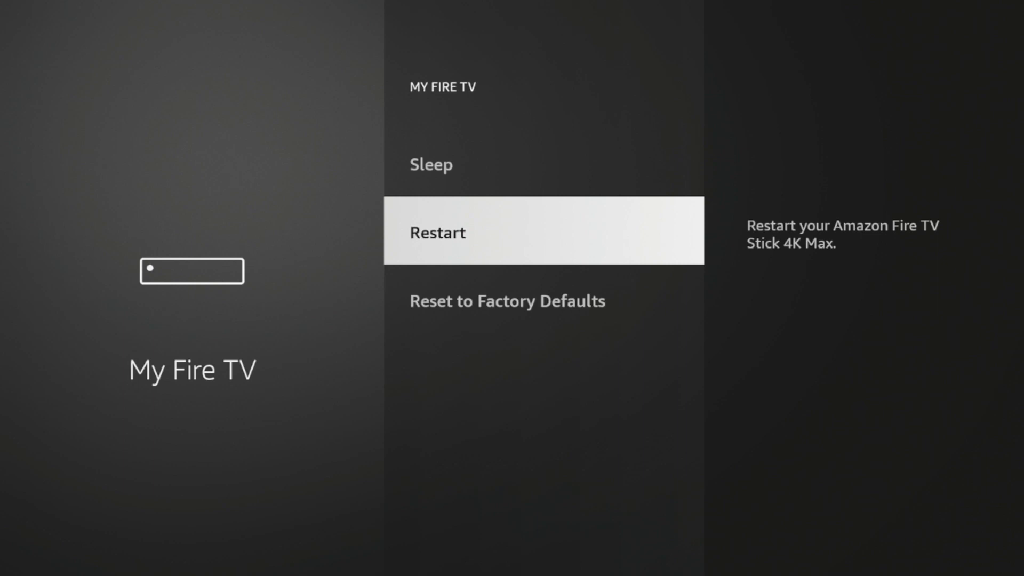
pyautogui.press('Down')
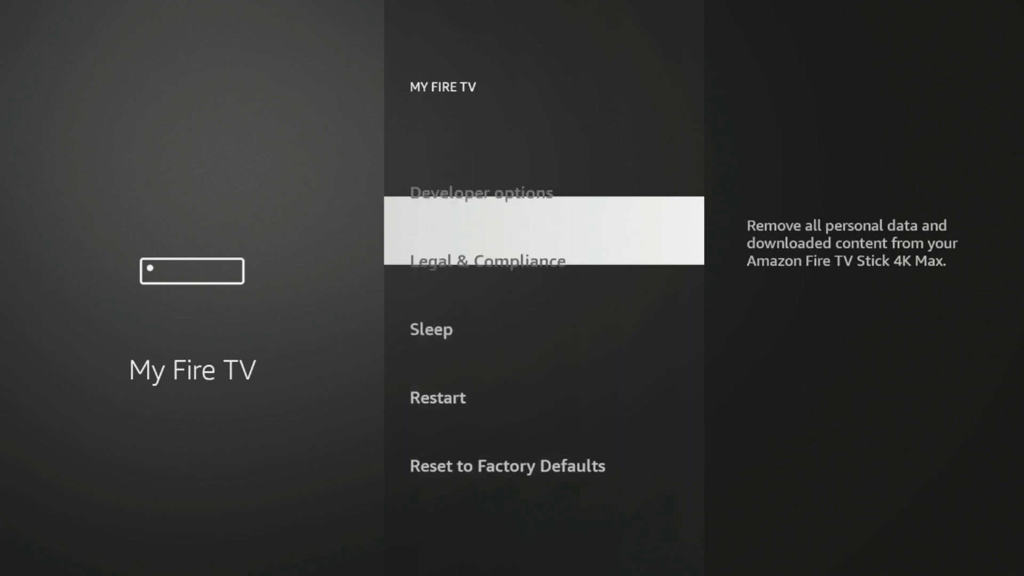
pyautogui.press('Up')
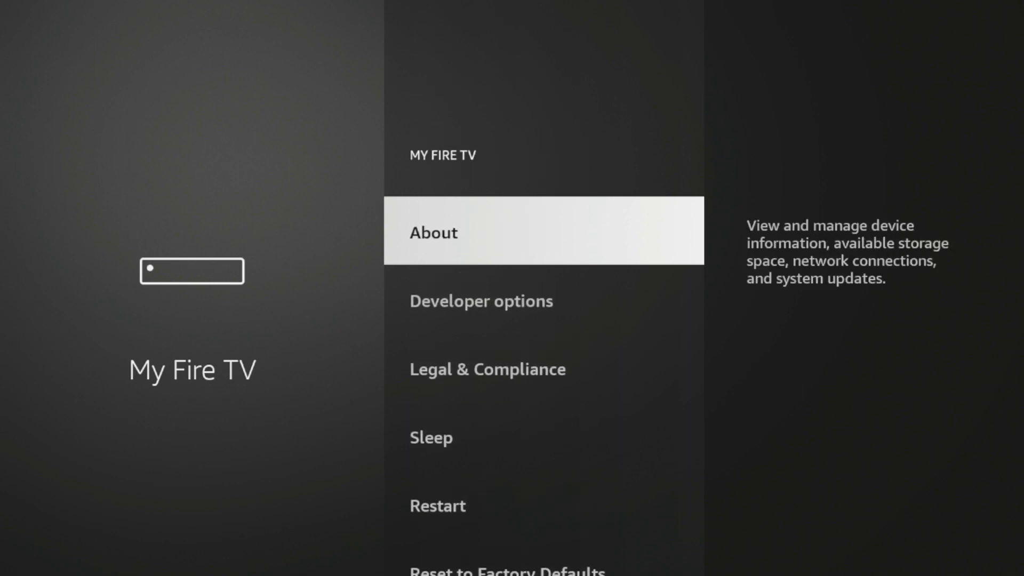